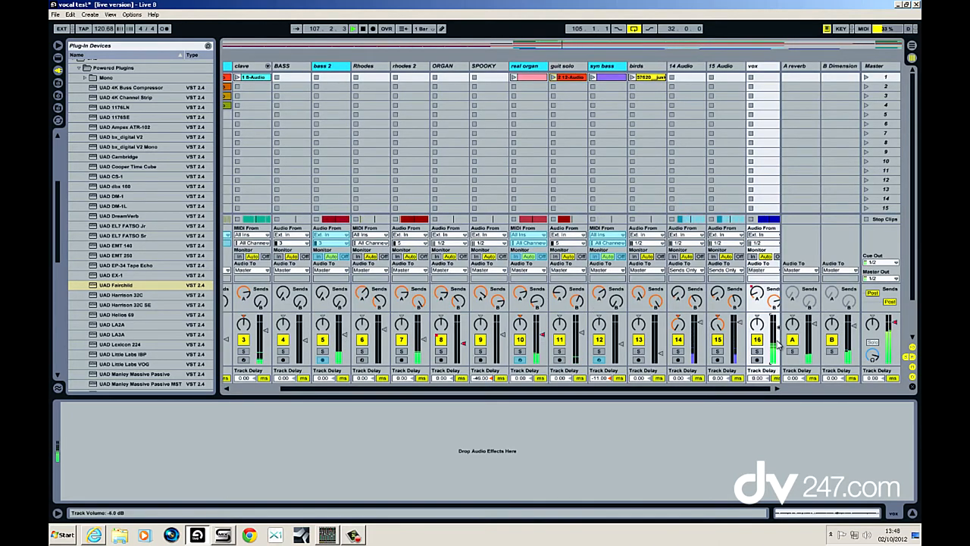
Switch from the session mixer to the arrangement timeline showing all tracks and clips
{"action": "left_click_drag", "start_coordinate": [773, 333], "coordinate": [773, 346]}
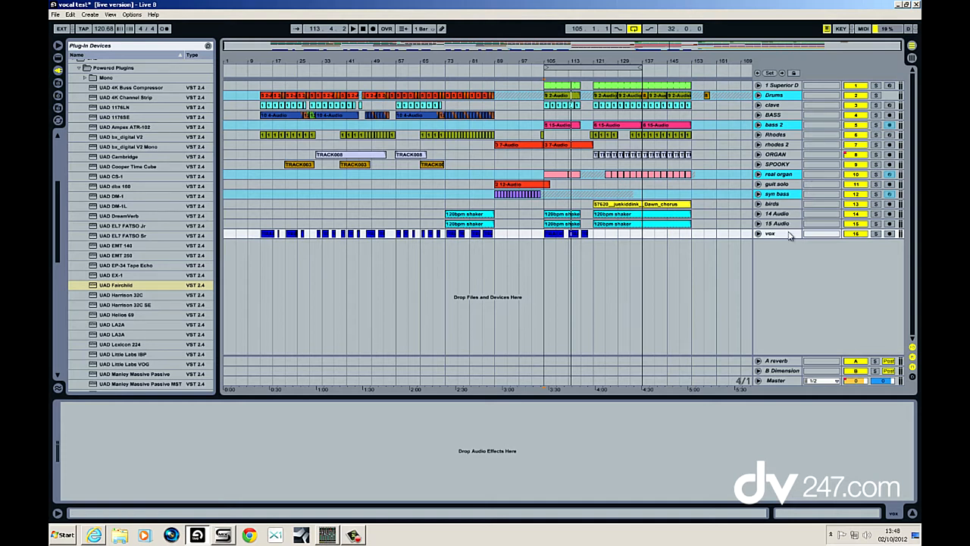
Duplicate the vox track so a copy with the same vocal clips sits below it
{"action": "left_click", "coordinate": [770, 233]}
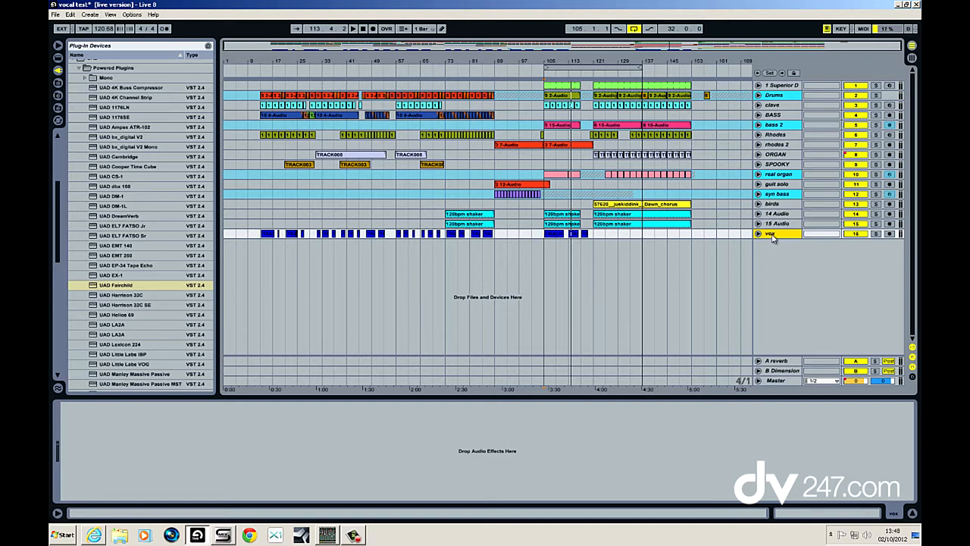
{"action": "right_click", "coordinate": [776, 234]}
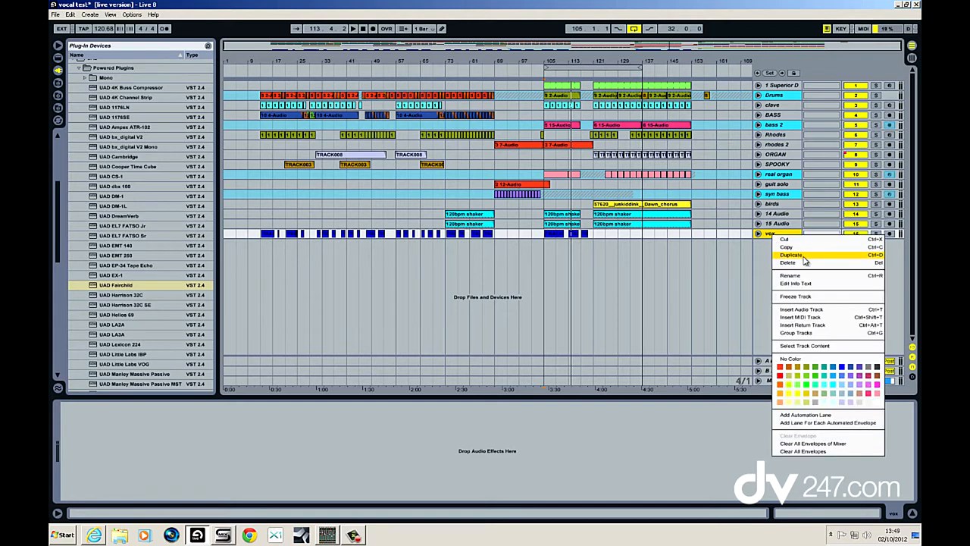
{"action": "left_click", "coordinate": [791, 255]}
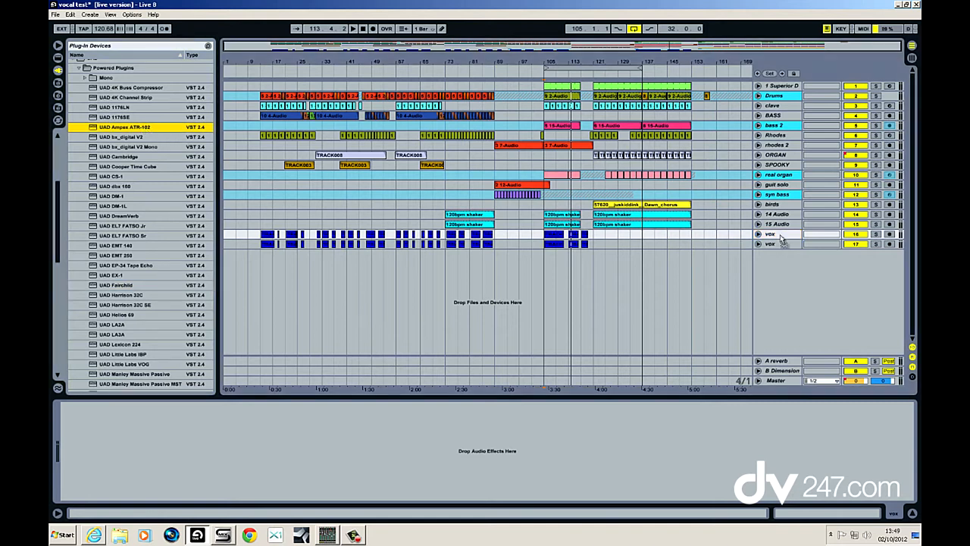
Load the UAD Ampex ATR-102 tape plugin onto the vox track from the Plug-in Devices browser
{"action": "double_click", "coordinate": [124, 128]}
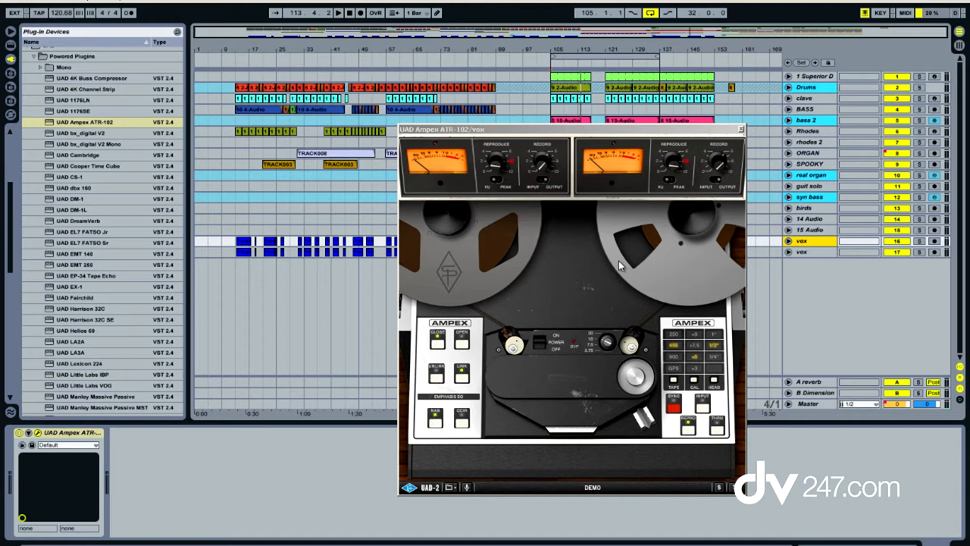
{"action": "mouse_move", "coordinate": [655, 335]}
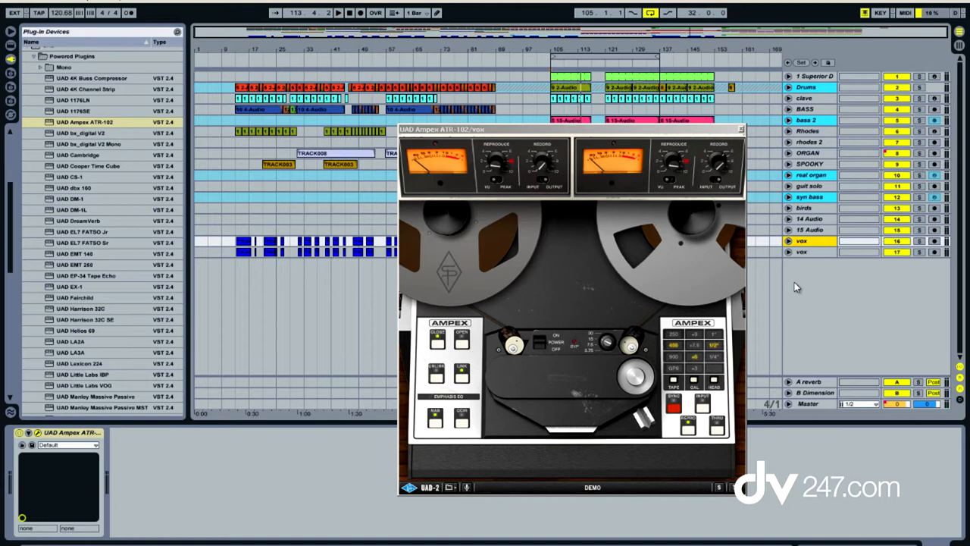
{"action": "mouse_move", "coordinate": [644, 325]}
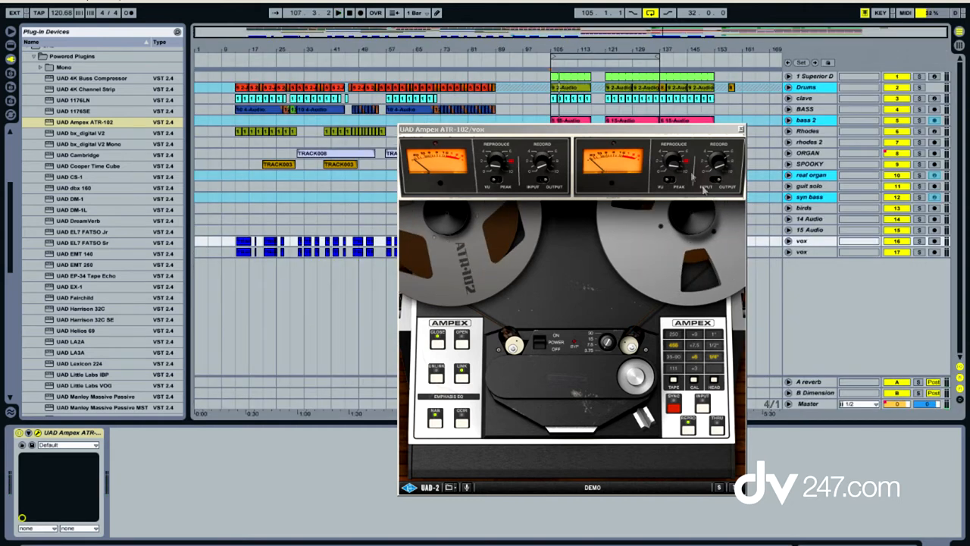
{"action": "mouse_move", "coordinate": [508, 317]}
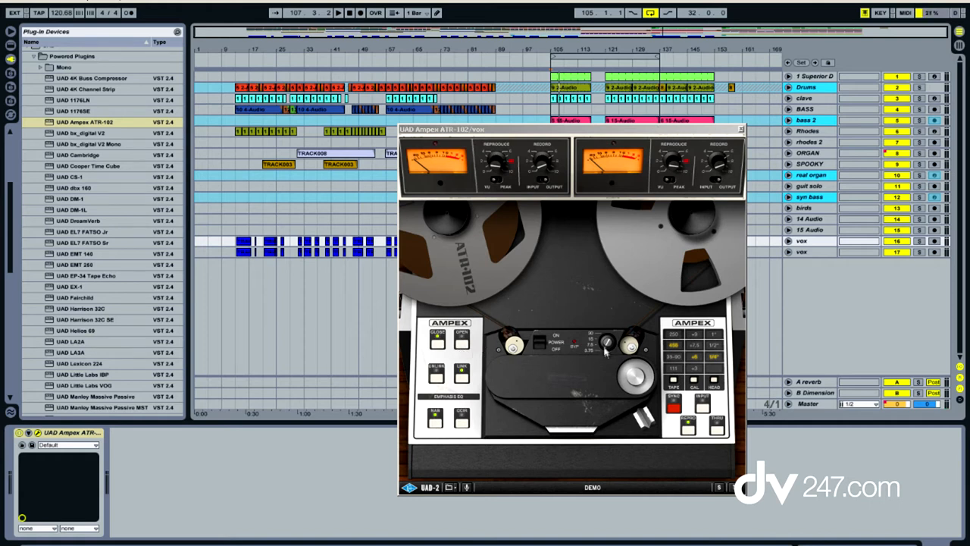
{"action": "mouse_move", "coordinate": [681, 378]}
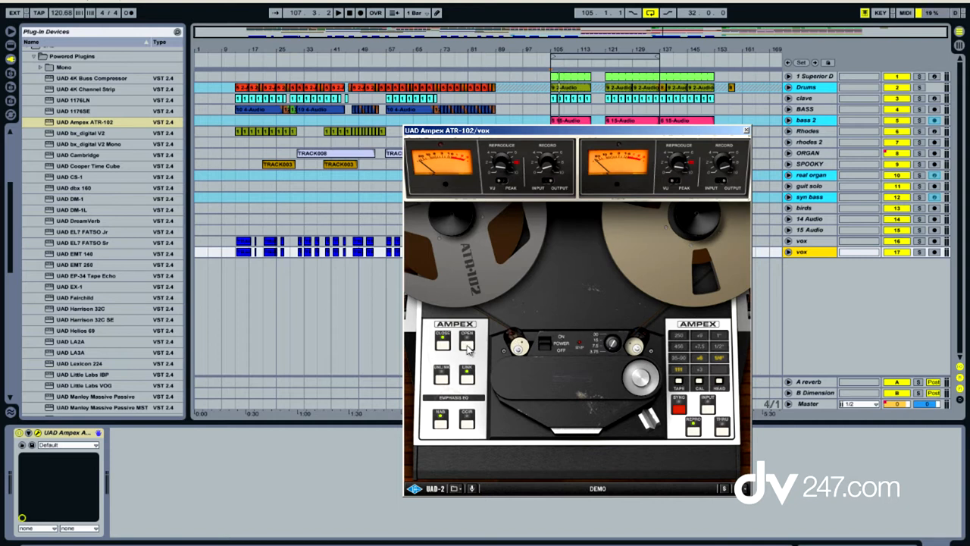
{"action": "left_click", "coordinate": [467, 343]}
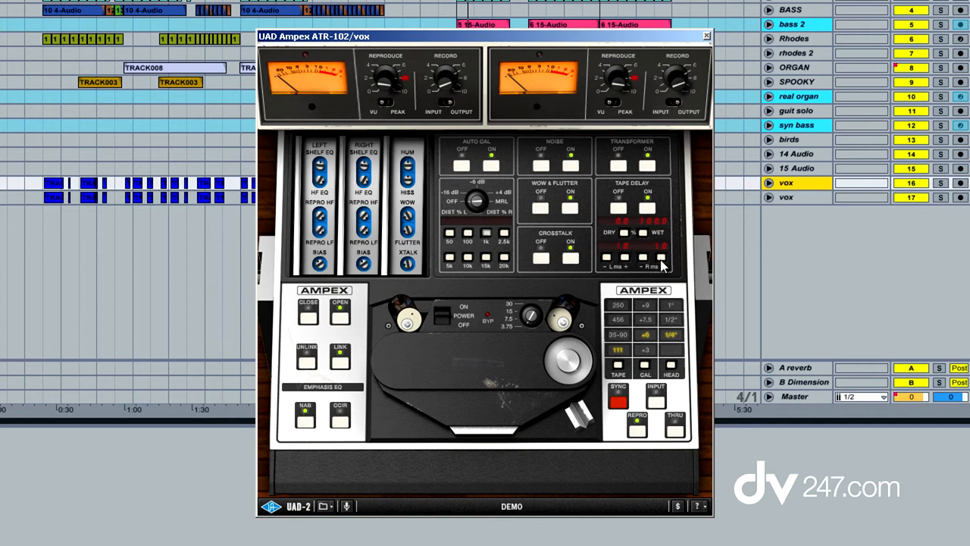
{"action": "mouse_move", "coordinate": [697, 285]}
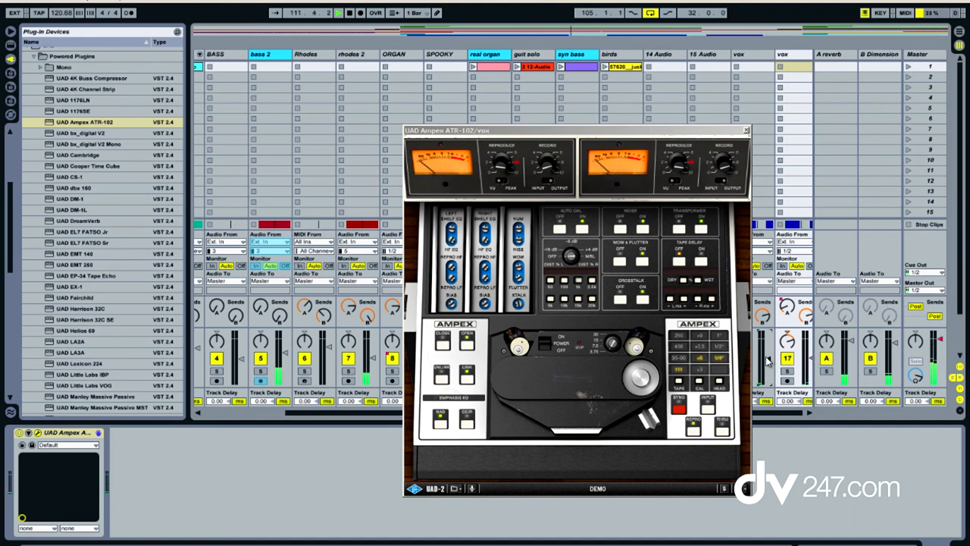
Pan the vox track to one side on its mixer strip
{"action": "left_click", "coordinate": [340, 12]}
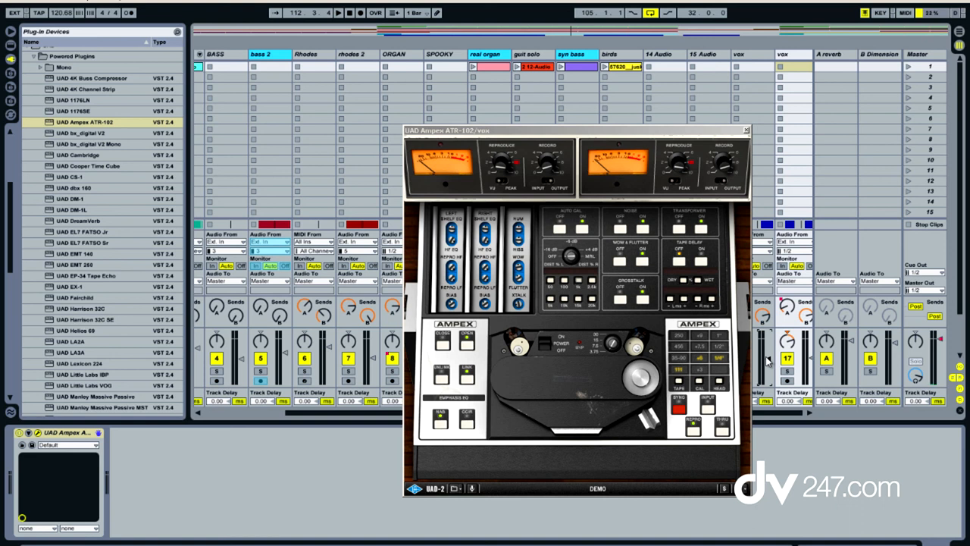
{"action": "mouse_move", "coordinate": [841, 342]}
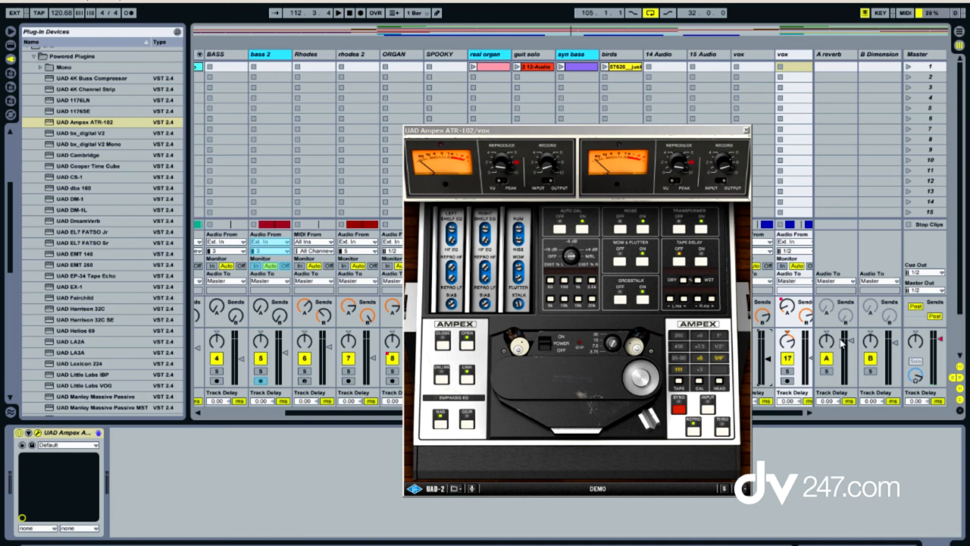
{"action": "mouse_move", "coordinate": [840, 343]}
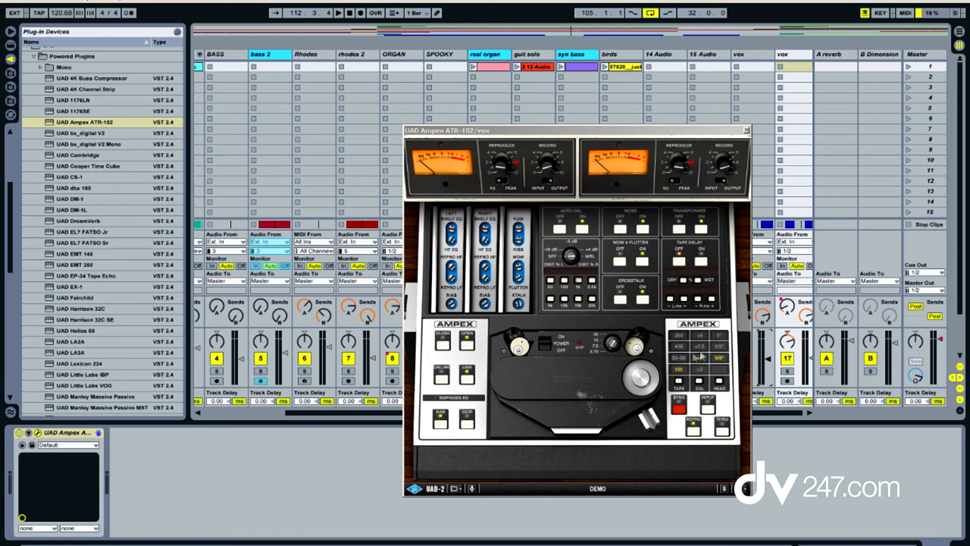
{"action": "mouse_move", "coordinate": [527, 385]}
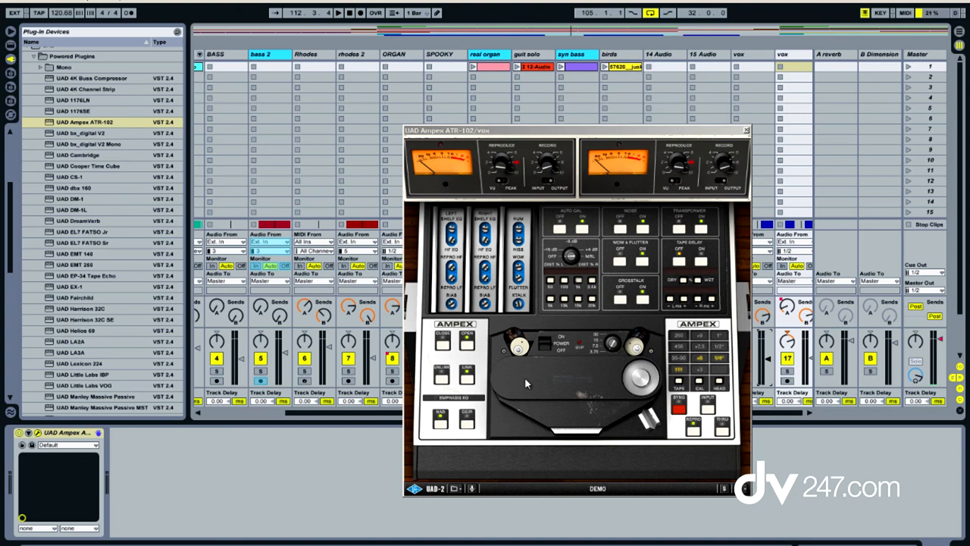